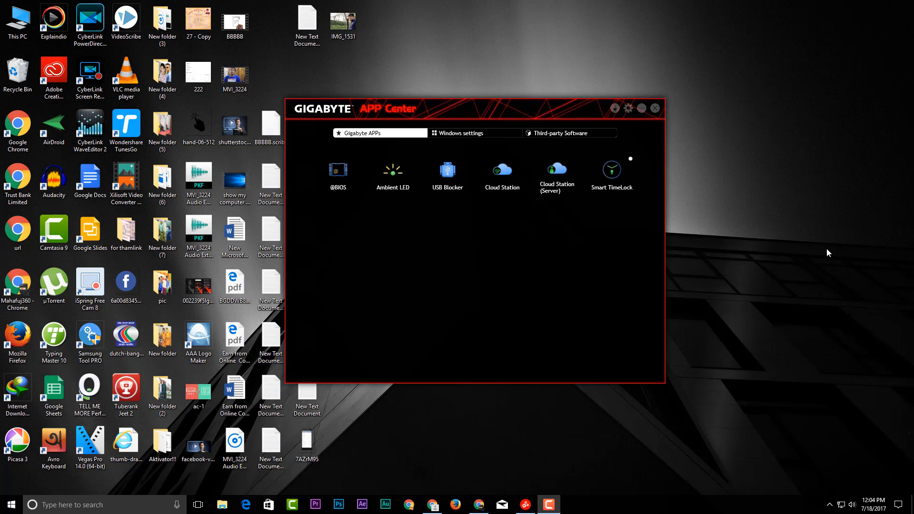
{"action": "mouse_move", "coordinate": [659, 5]}
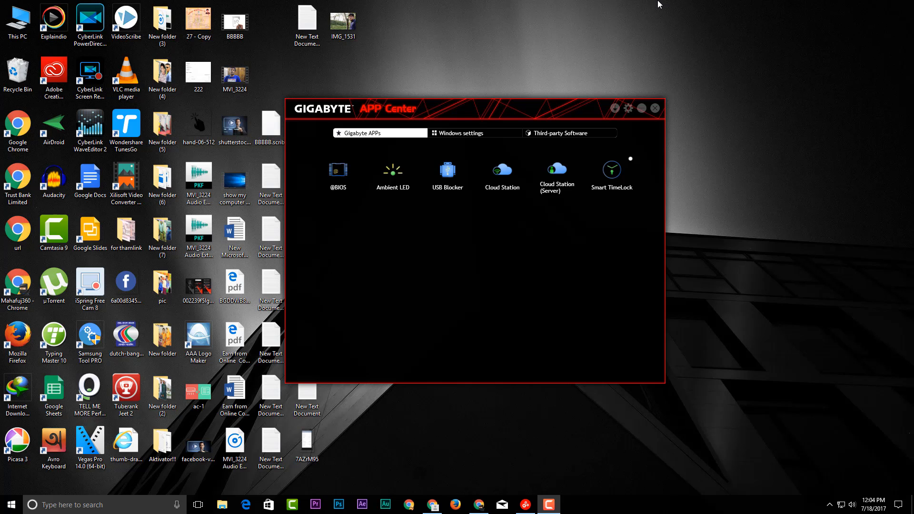
{"action": "mouse_move", "coordinate": [464, 57]}
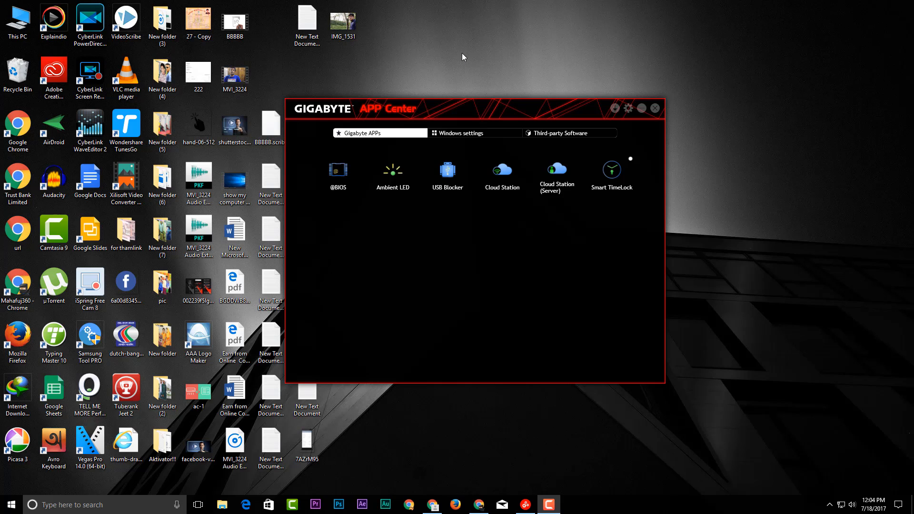
{"action": "mouse_move", "coordinate": [451, 48]}
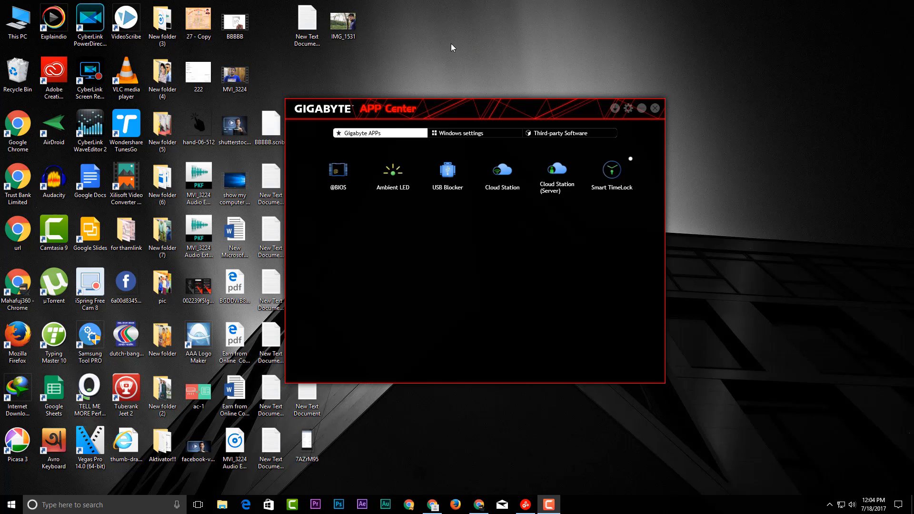
{"action": "mouse_move", "coordinate": [472, 108]}
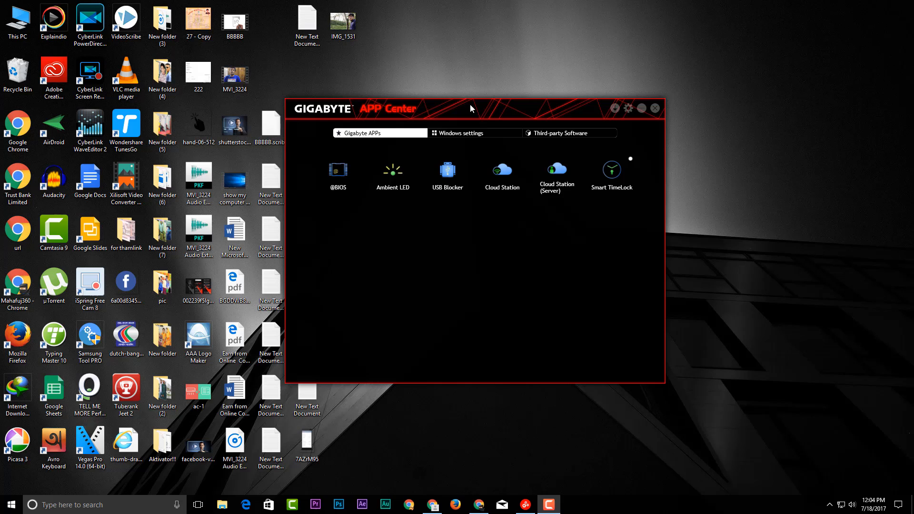
{"action": "mouse_move", "coordinate": [559, 43]}
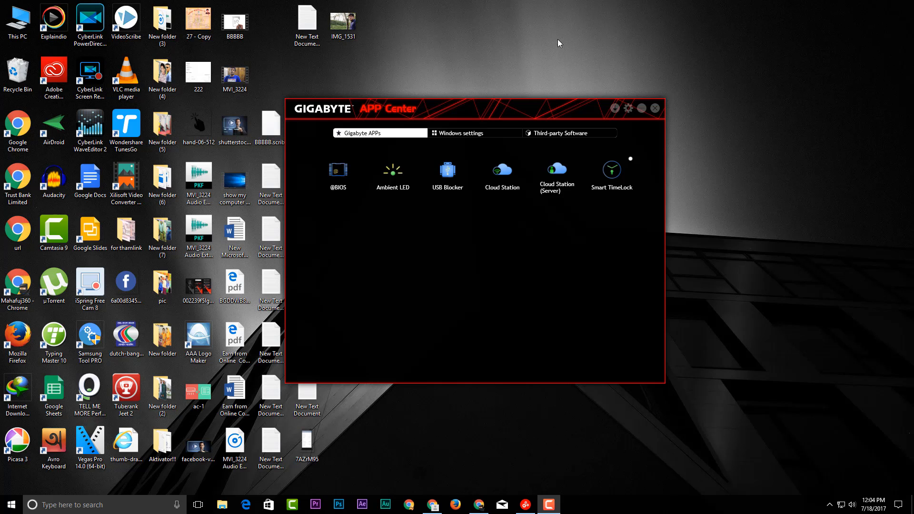
{"action": "mouse_move", "coordinate": [380, 131]}
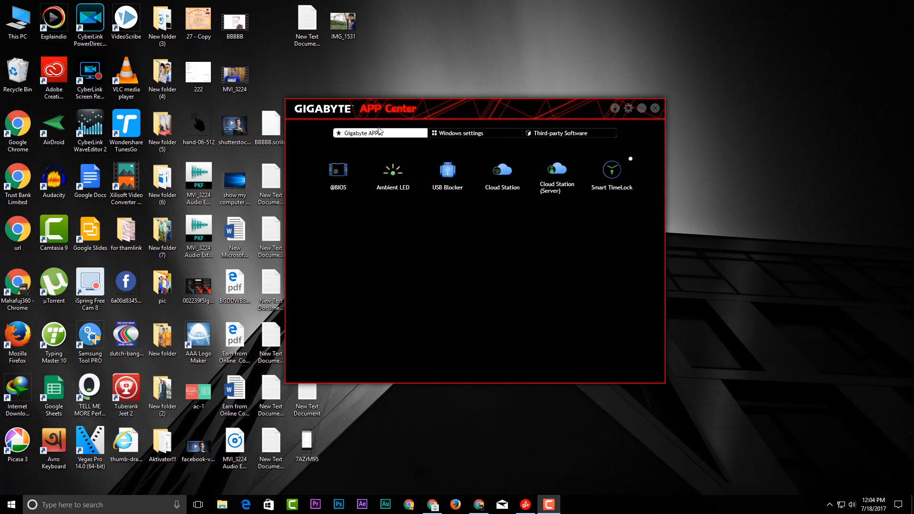
{"action": "mouse_move", "coordinate": [528, 24]}
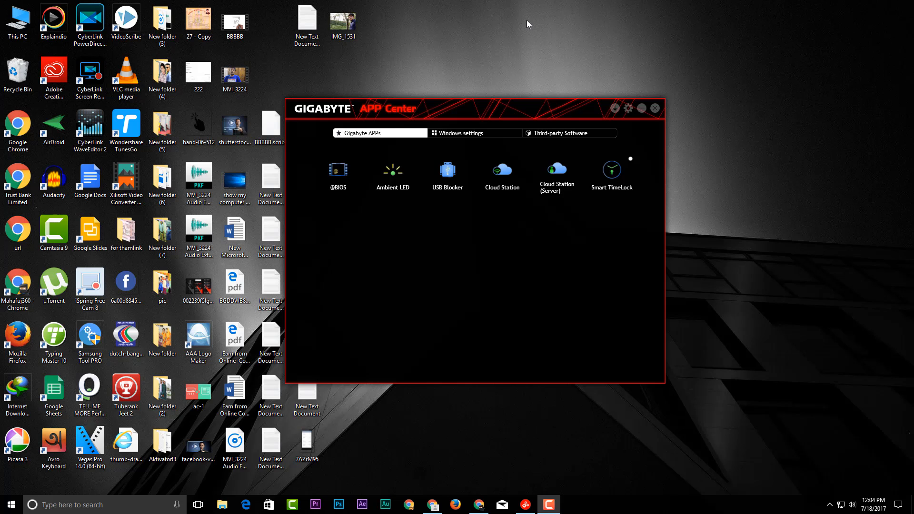
{"action": "mouse_move", "coordinate": [307, 192]}
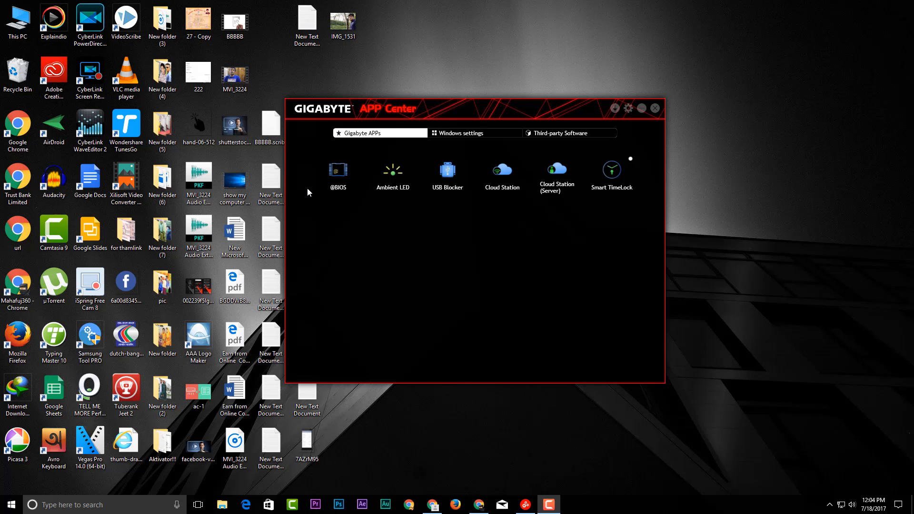
{"action": "mouse_move", "coordinate": [420, 167]}
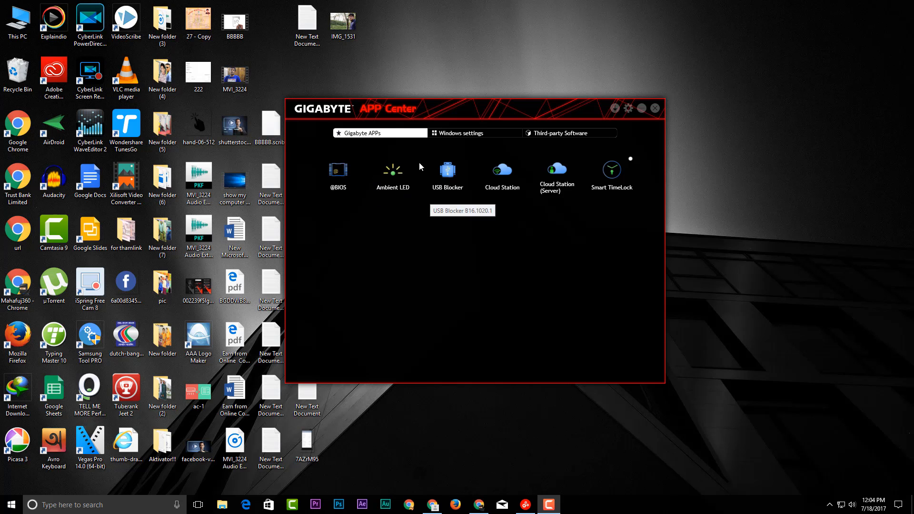
{"action": "mouse_move", "coordinate": [494, 132]}
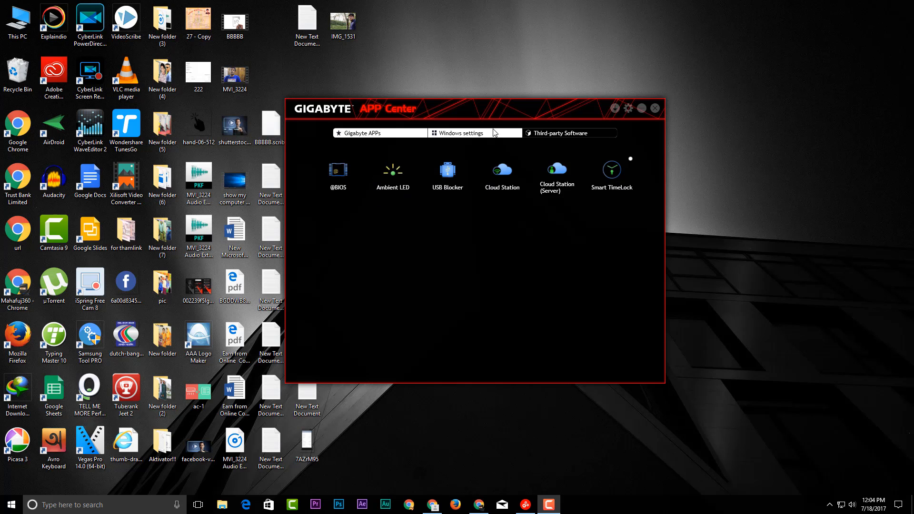
- Glance at the Windows settings shortcuts, then return to the GIGABYTE apps list
{"action": "left_click", "coordinate": [463, 133]}
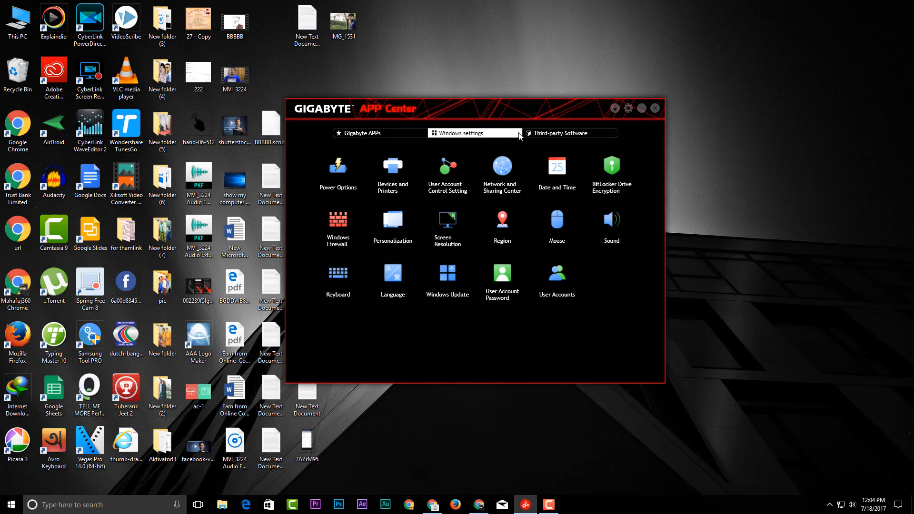
{"action": "left_click", "coordinate": [360, 133]}
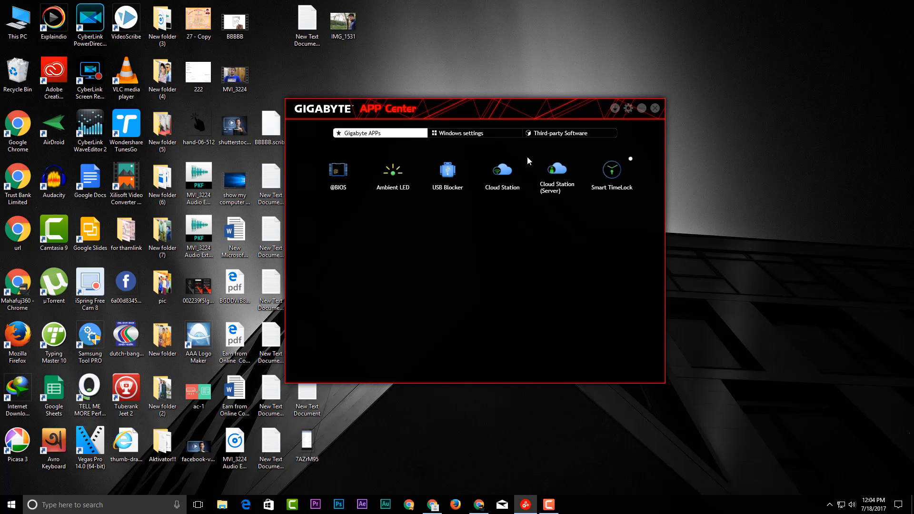
{"action": "mouse_move", "coordinate": [406, 236]}
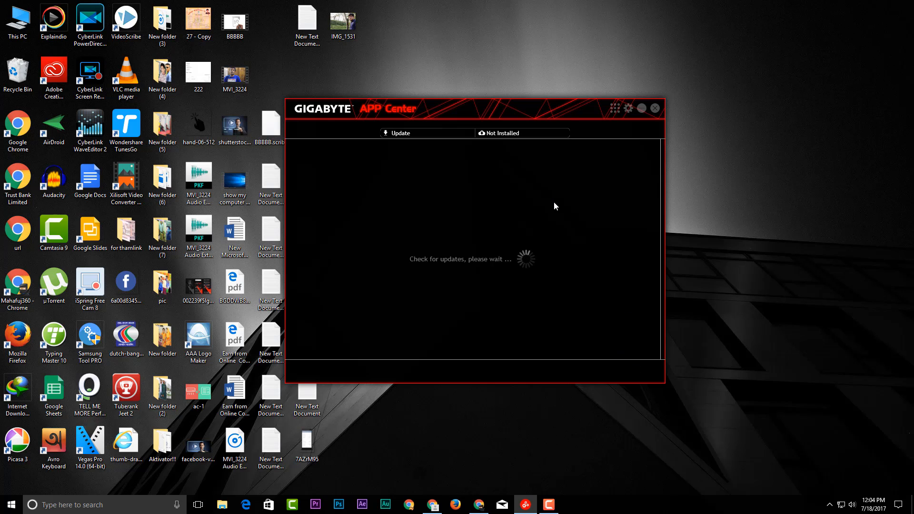
{"action": "mouse_move", "coordinate": [564, 207]}
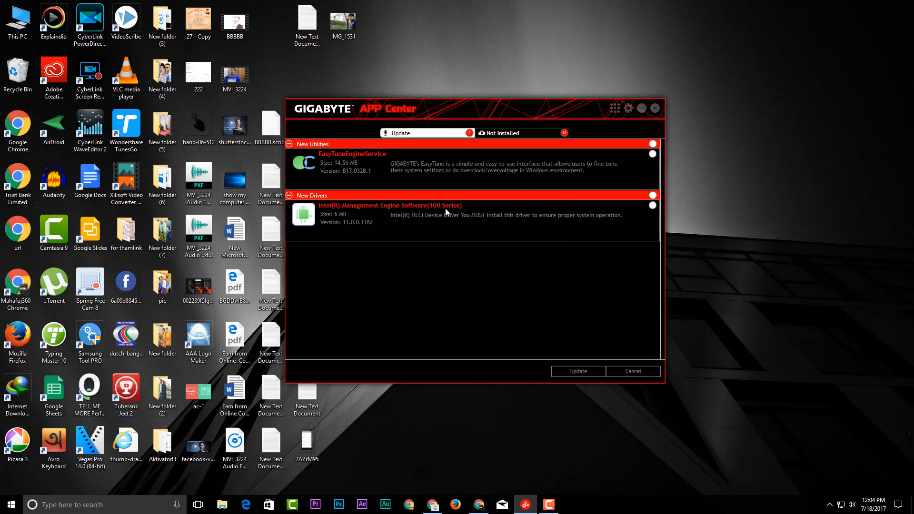
{"action": "mouse_move", "coordinate": [351, 165]}
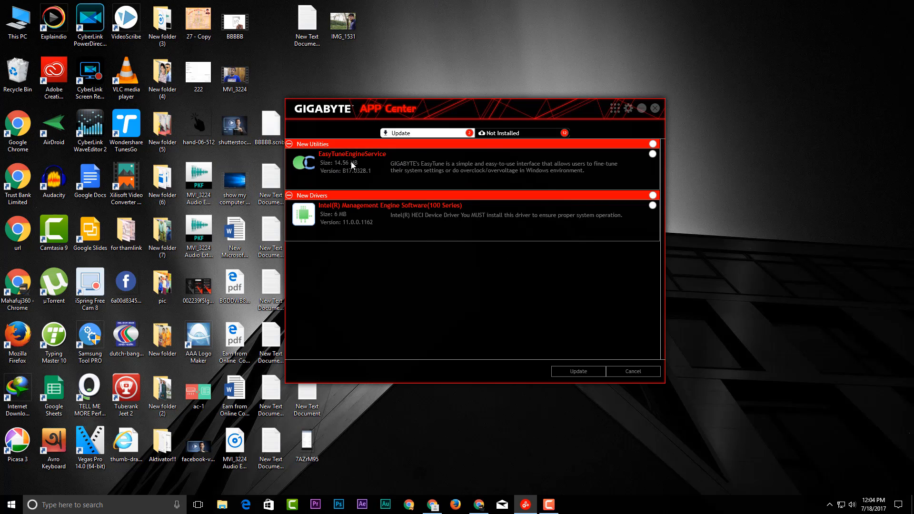
{"action": "mouse_move", "coordinate": [344, 216]}
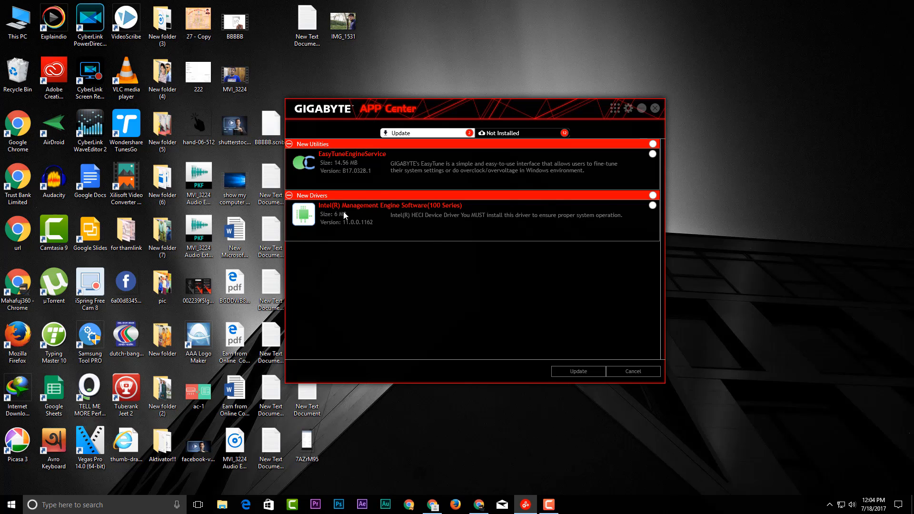
{"action": "mouse_move", "coordinate": [320, 176]}
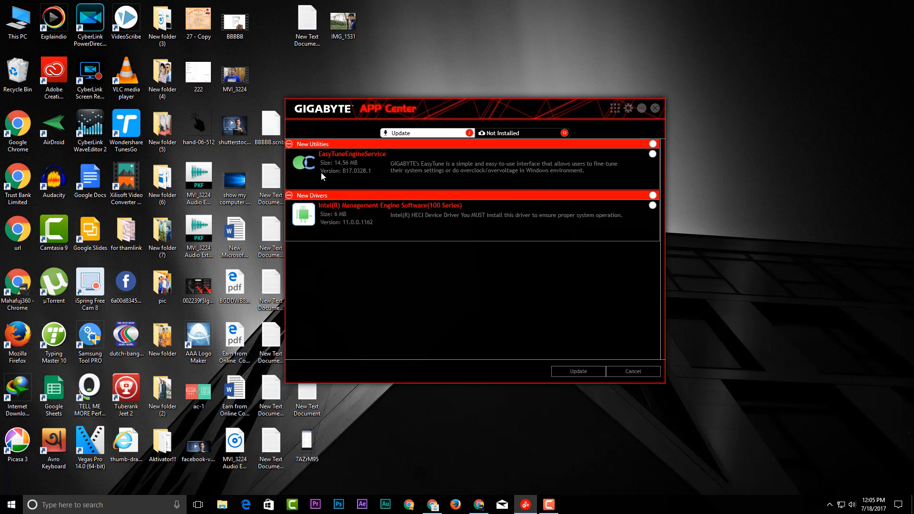
{"action": "mouse_move", "coordinate": [393, 162]}
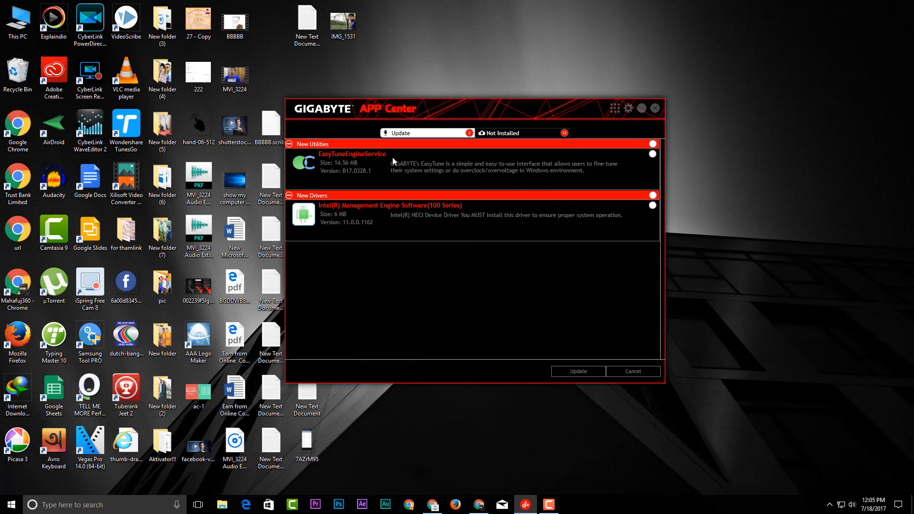
- Browse the Not Installed utilities (GameBoost, Firmware Update Utility, BIOS Setup), then return to the Update list
{"action": "left_click", "coordinate": [498, 133]}
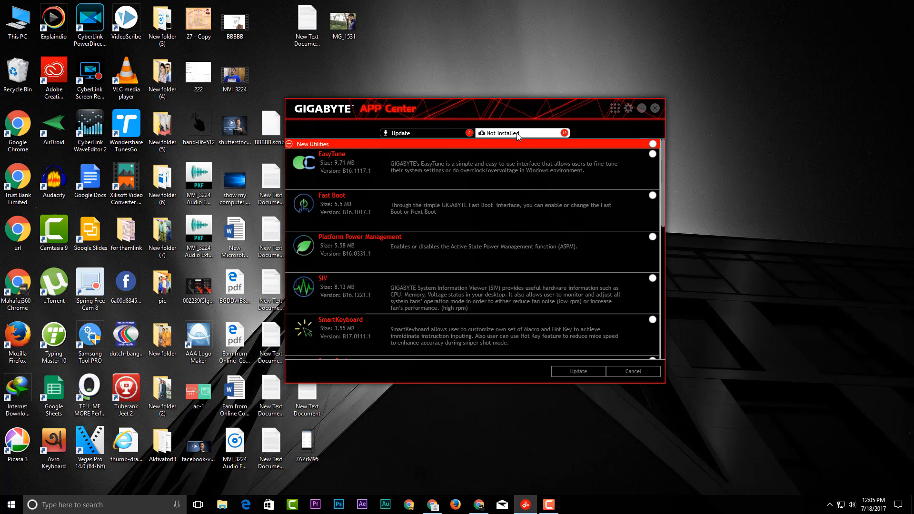
{"action": "scroll", "scroll_direction": "down", "scroll_amount": 3}
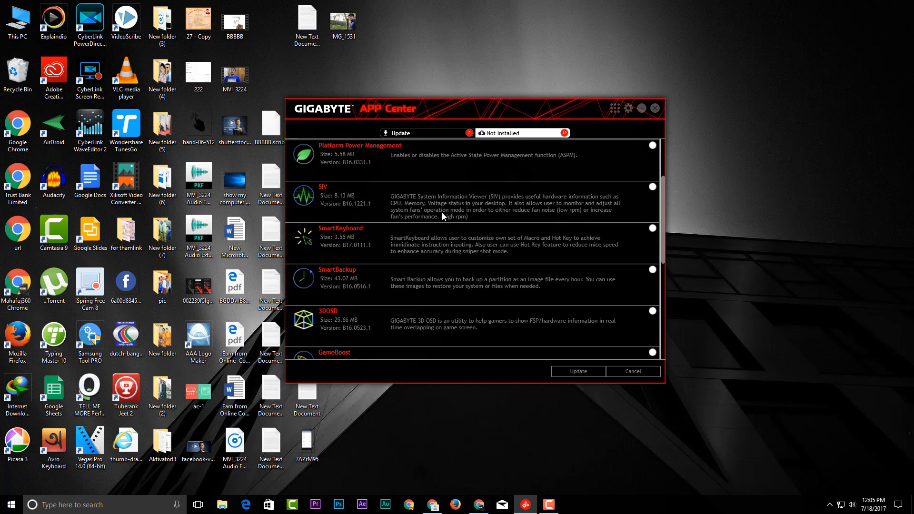
{"action": "scroll", "scroll_direction": "down", "scroll_amount": 3}
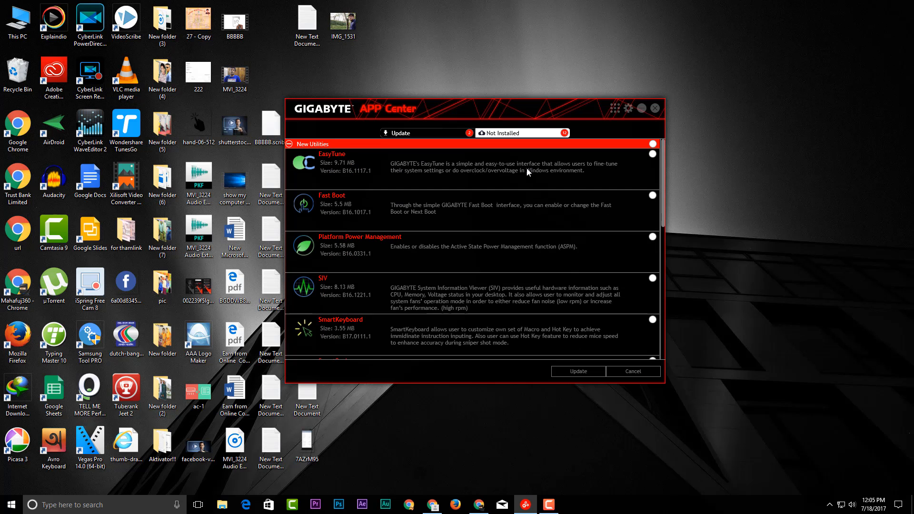
{"action": "mouse_move", "coordinate": [431, 250]}
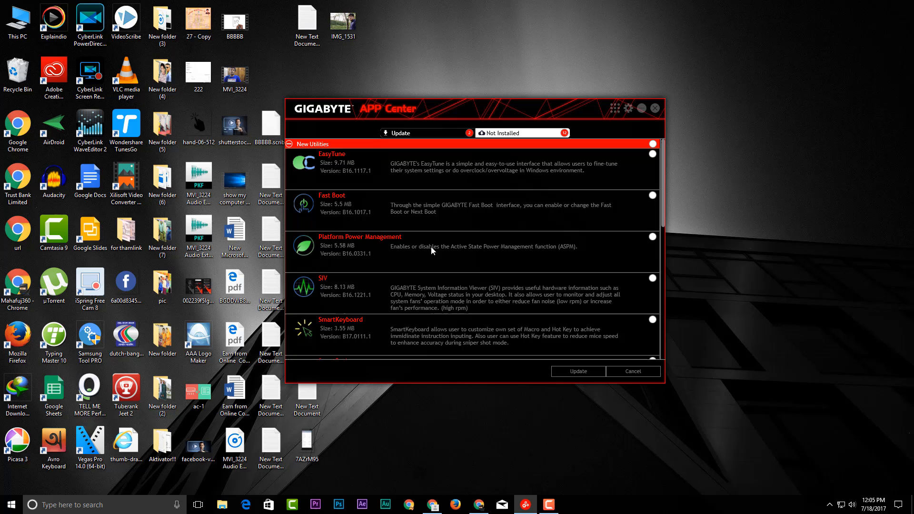
{"action": "scroll", "scroll_direction": "down", "scroll_amount": 3}
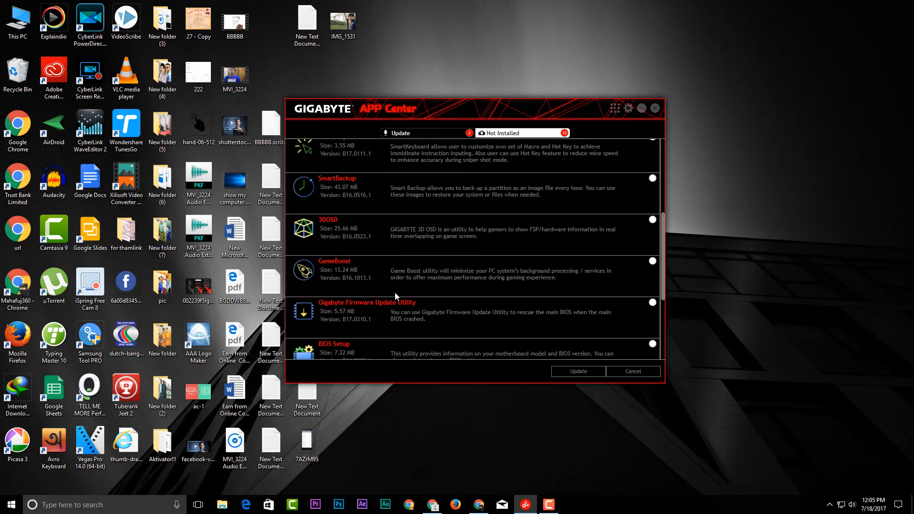
{"action": "scroll", "scroll_direction": "up", "scroll_amount": 3}
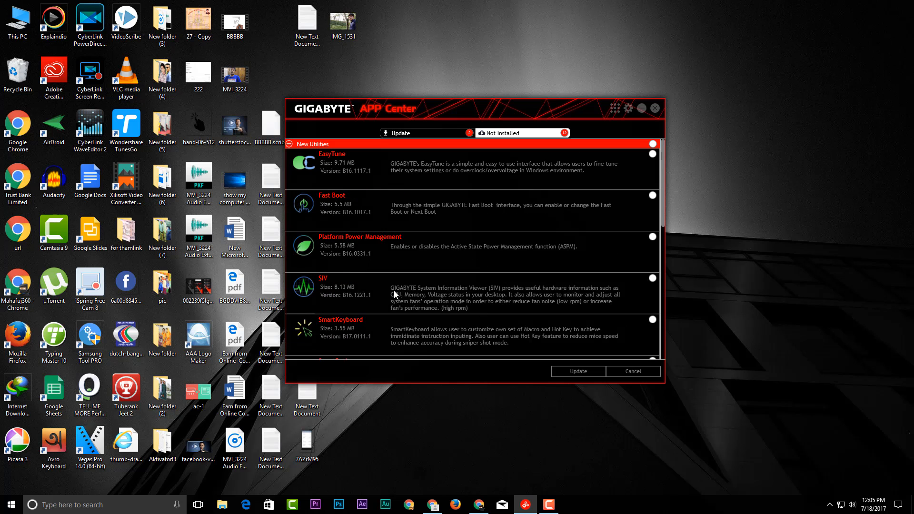
{"action": "left_click", "coordinate": [514, 133]}
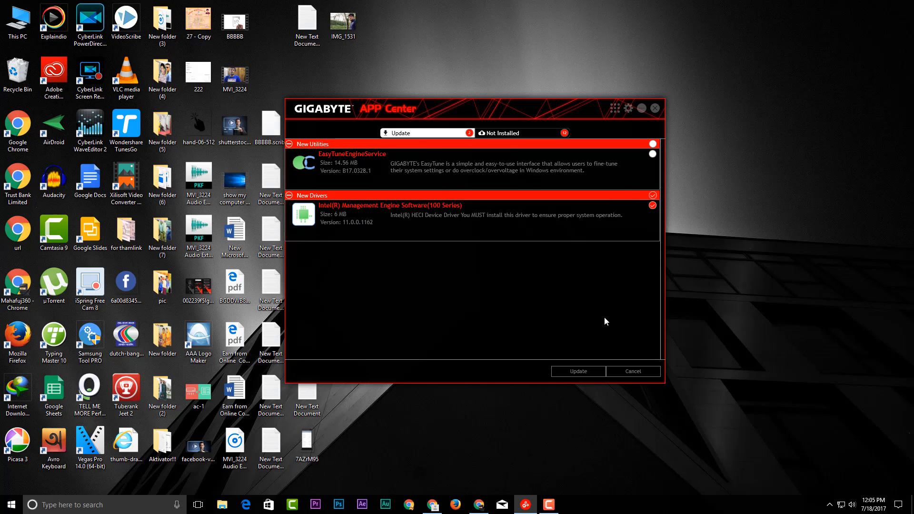
- Install the marked Intel Management Engine Software update and wait for the success report
{"action": "left_click", "coordinate": [577, 372]}
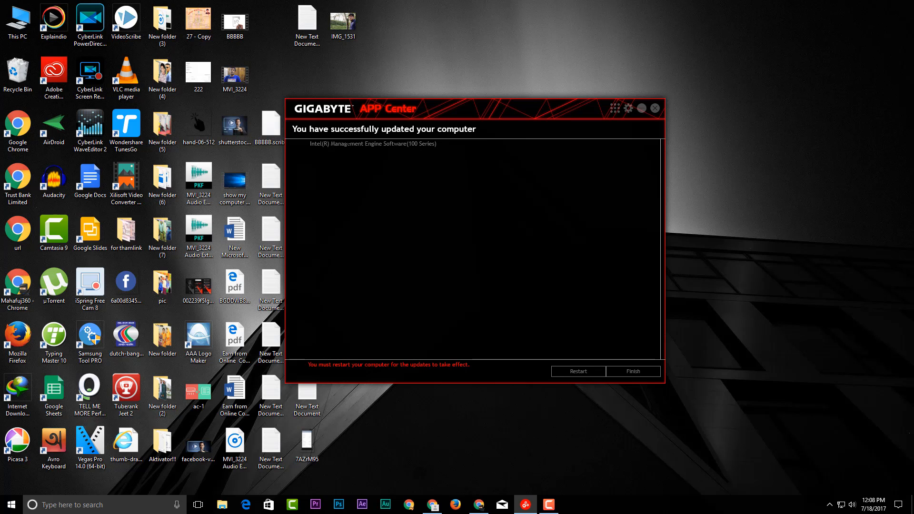
{"action": "mouse_move", "coordinate": [496, 133]}
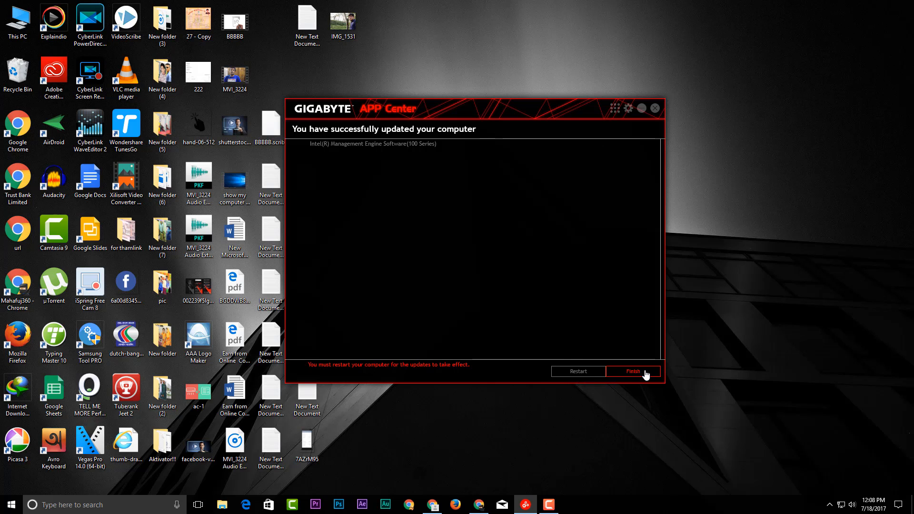
- Finish the update summary and return to the Gigabyte APPs grid
{"action": "left_click", "coordinate": [632, 372]}
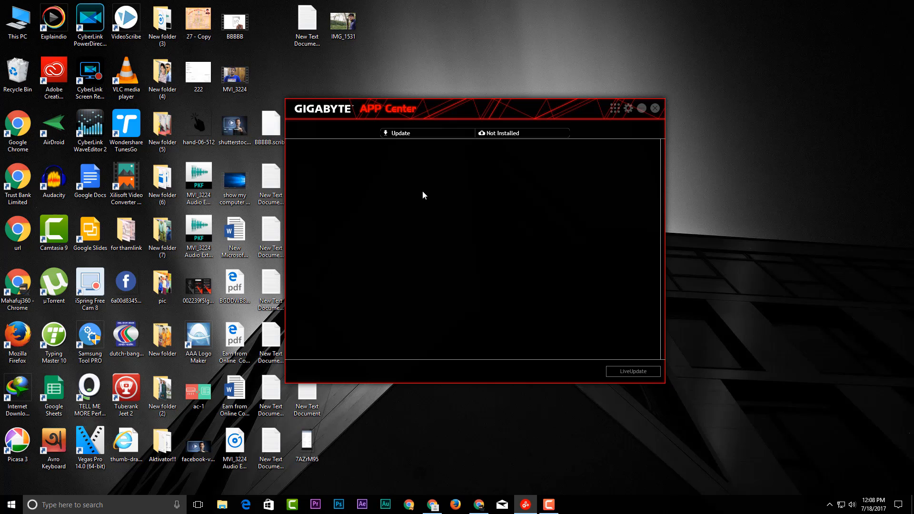
{"action": "mouse_move", "coordinate": [356, 153]}
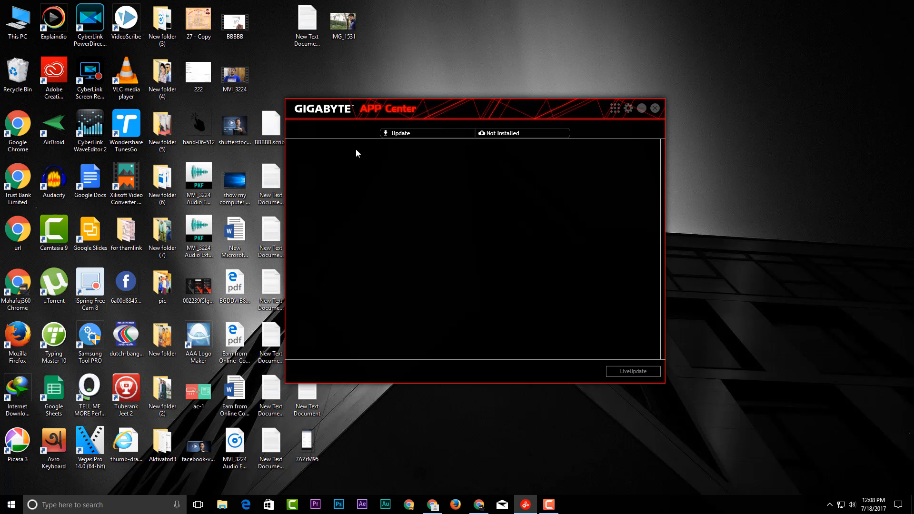
{"action": "mouse_move", "coordinate": [430, 116]}
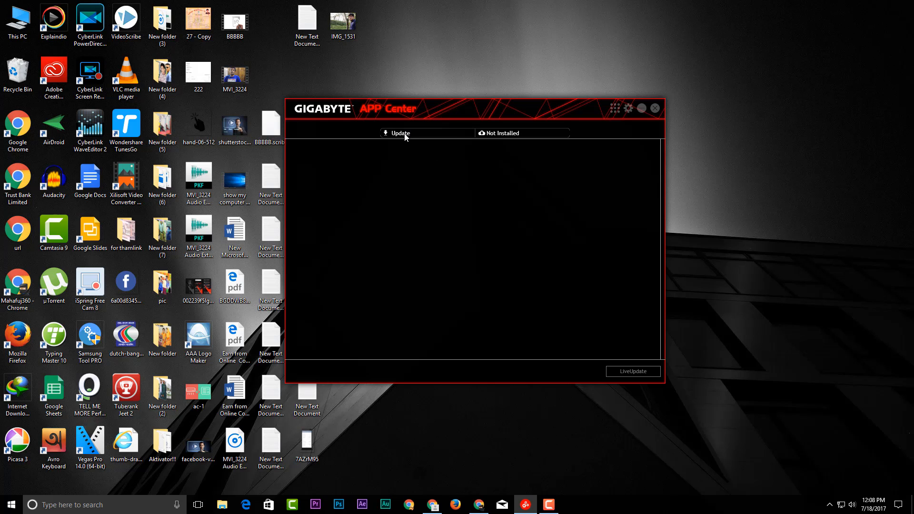
{"action": "mouse_move", "coordinate": [527, 159]}
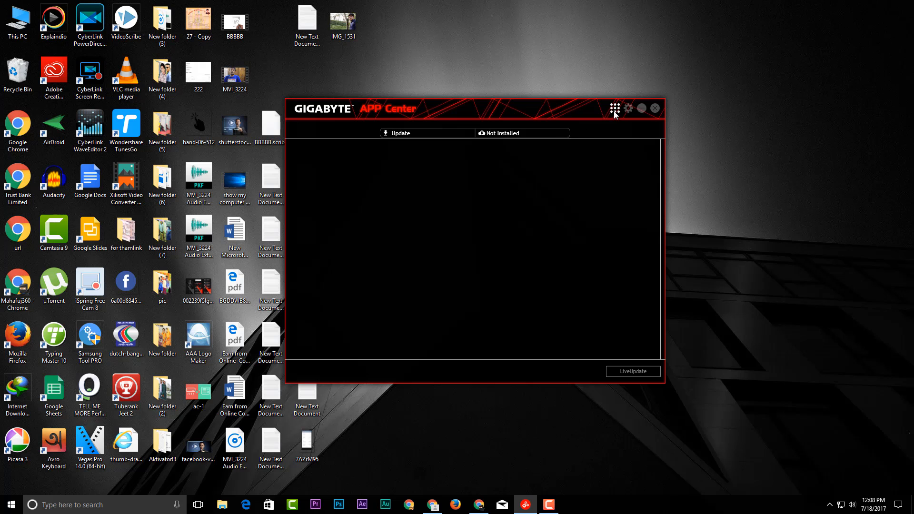
{"action": "left_click", "coordinate": [614, 109]}
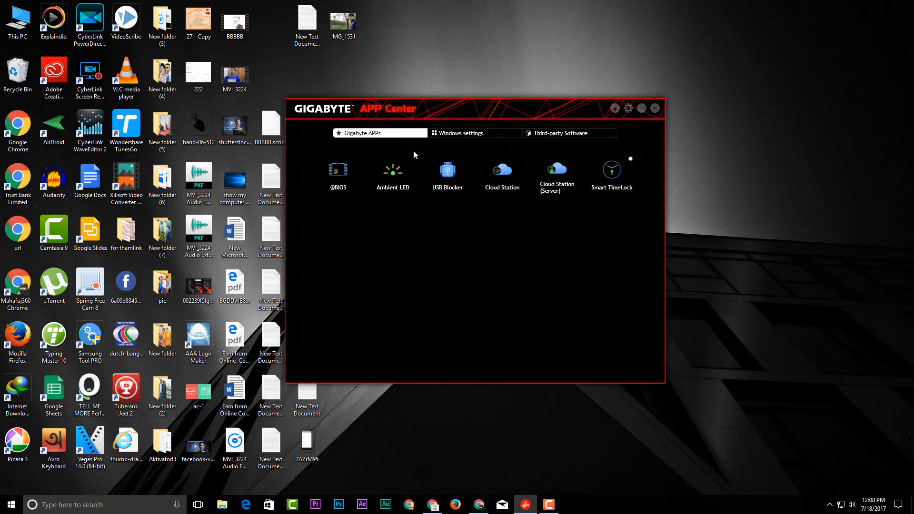
{"action": "mouse_move", "coordinate": [661, 288]}
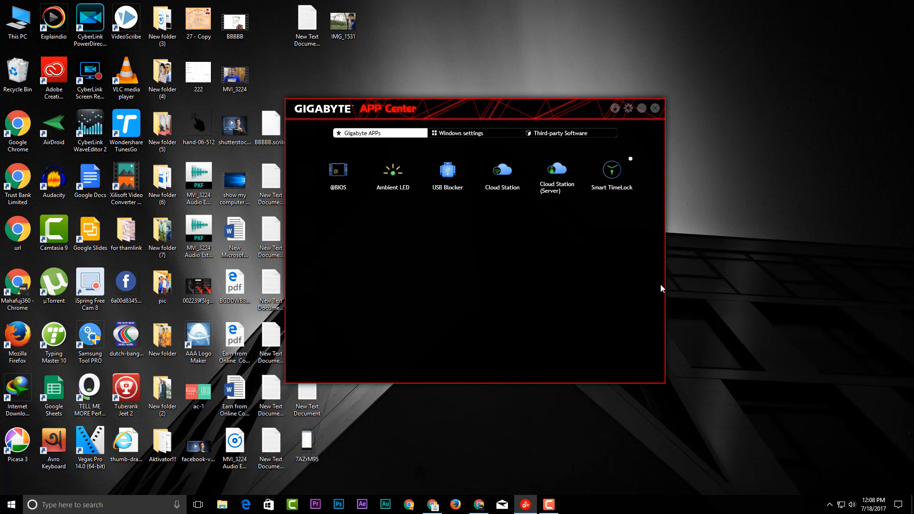
{"action": "mouse_move", "coordinate": [767, 296]}
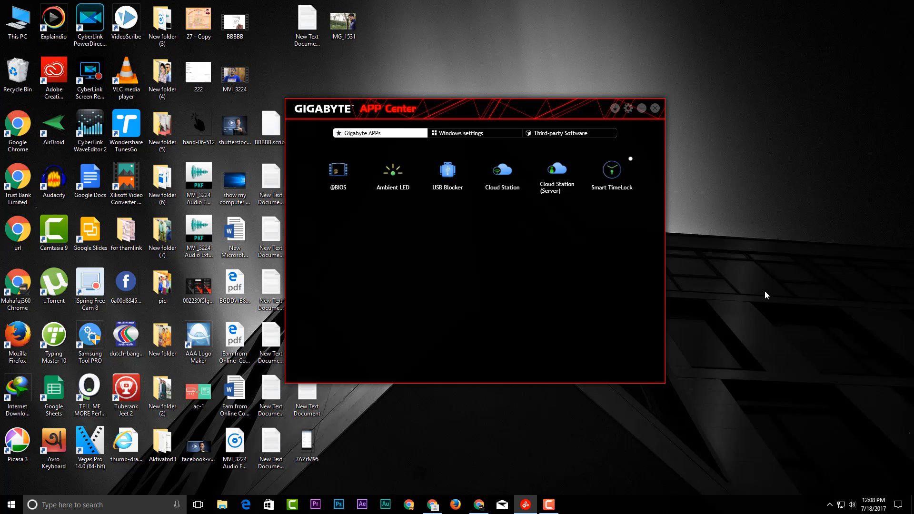